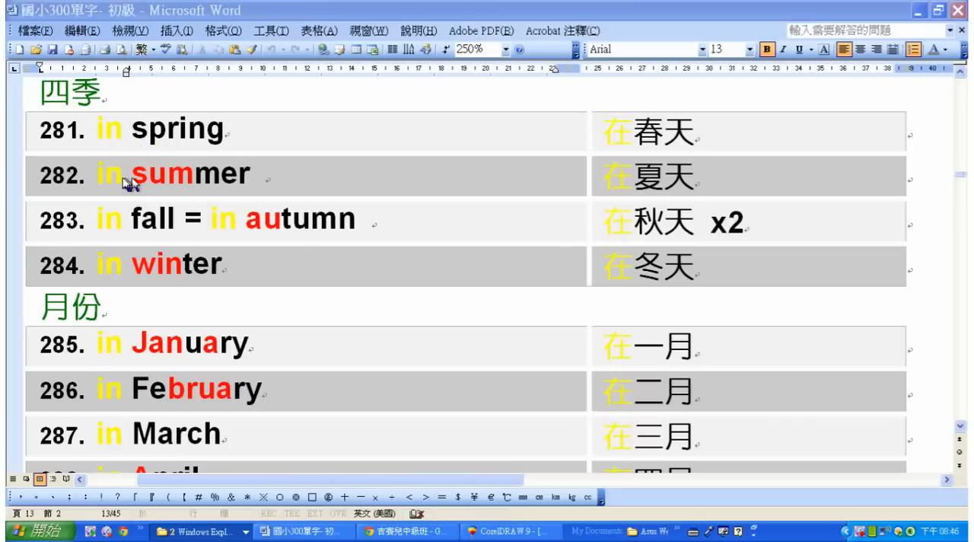
mouse_move(116, 237)
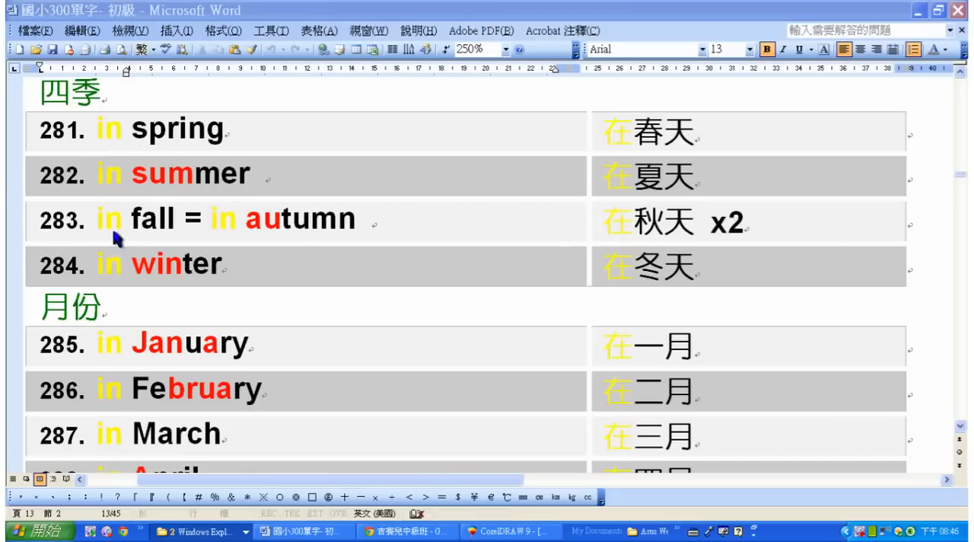
mouse_move(274, 242)
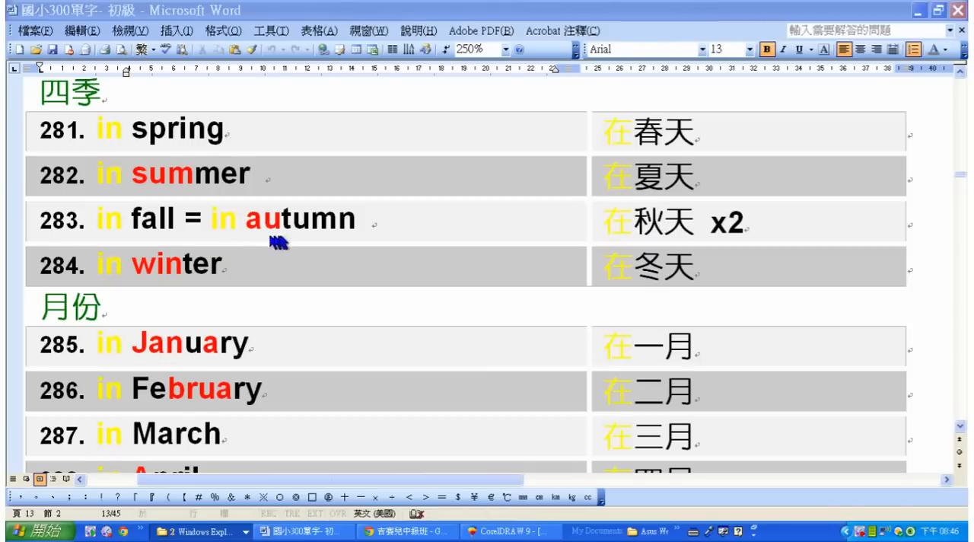
mouse_move(219, 288)
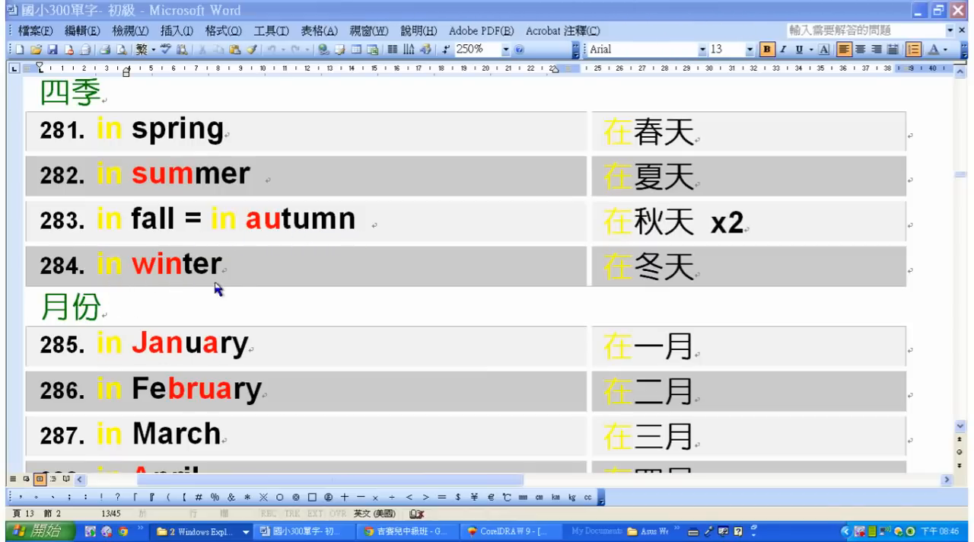
mouse_move(227, 362)
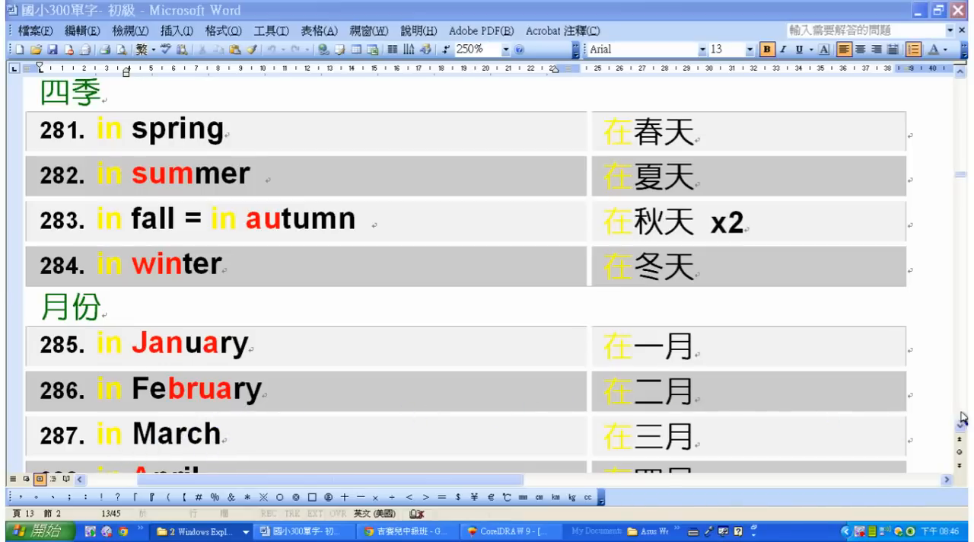
Step: Scroll past the April–August month entries to reach September–December and entry 297
scroll("down", 3)
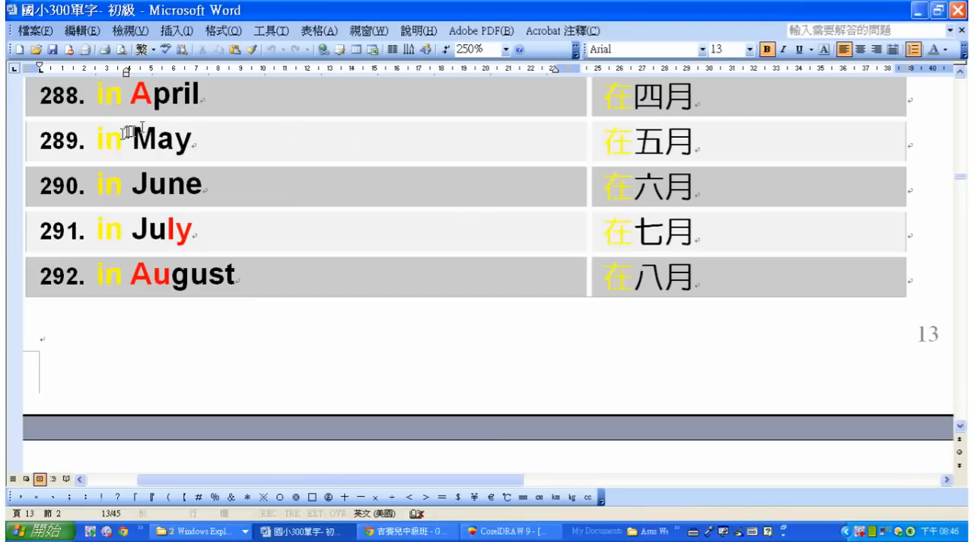
mouse_move(98, 198)
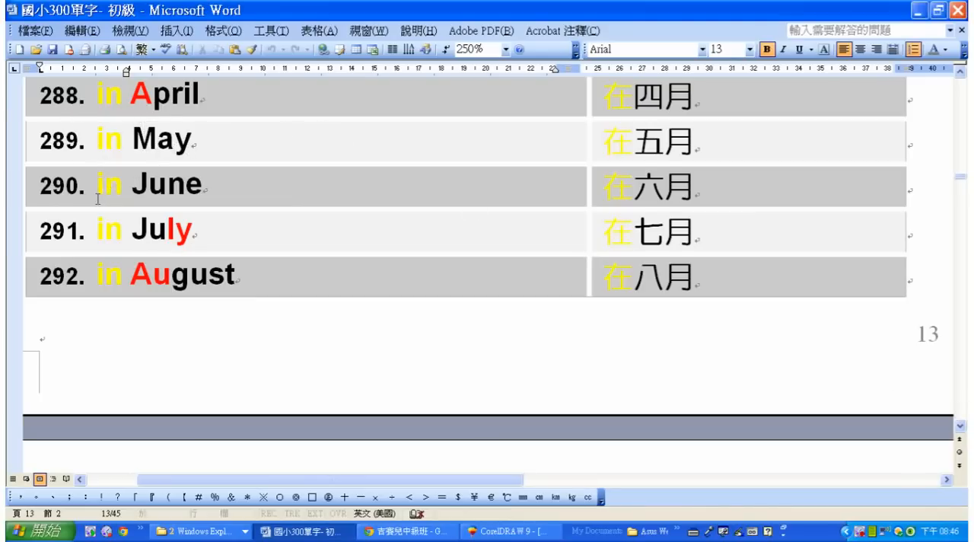
mouse_move(165, 250)
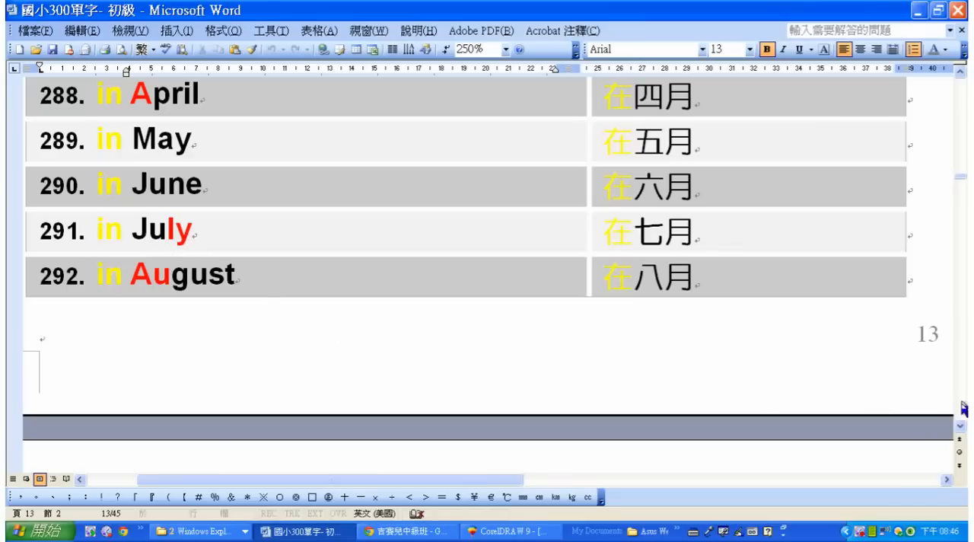
scroll("down", 3)
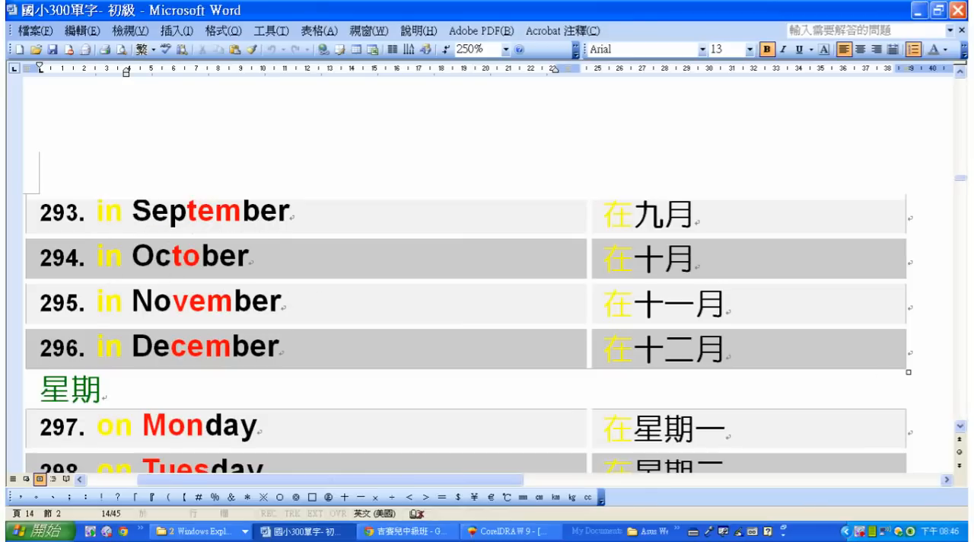
mouse_move(85, 311)
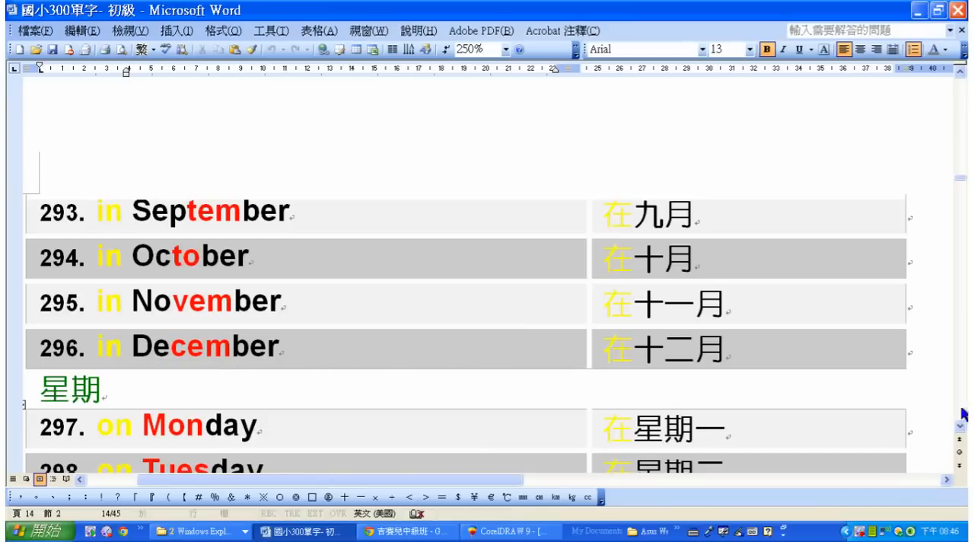
Step: Scroll through weekday entries 298–306, from Tuesday to weekend, today and tomorrow
scroll("down", 3)
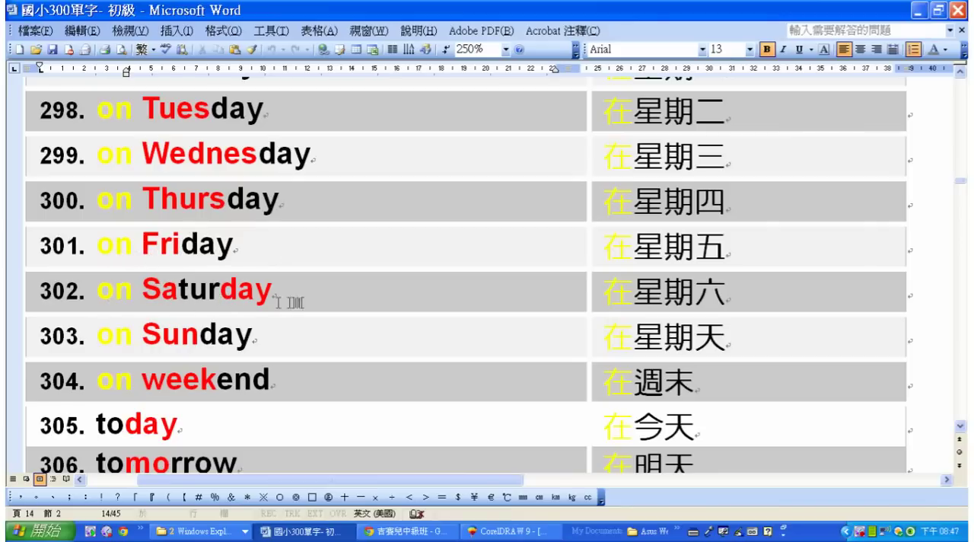
mouse_move(261, 336)
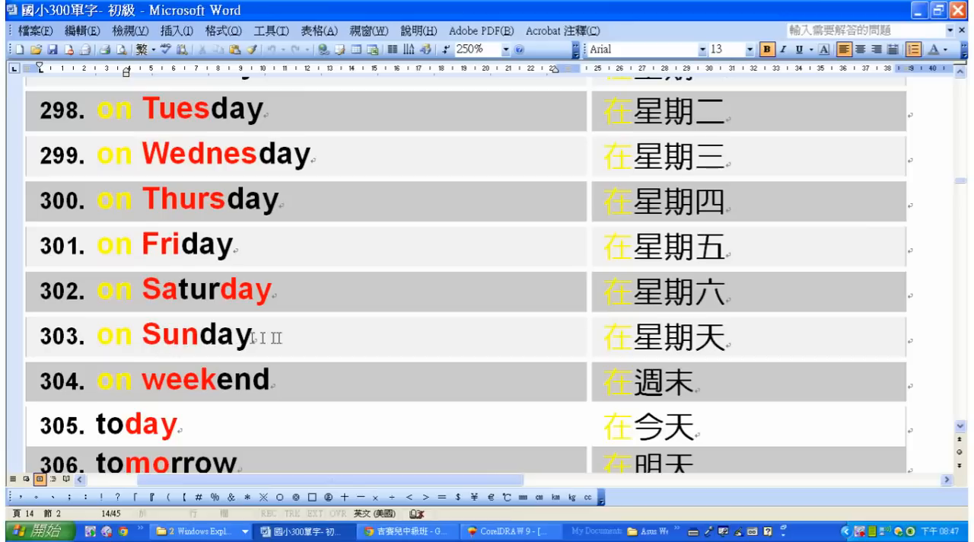
mouse_move(276, 383)
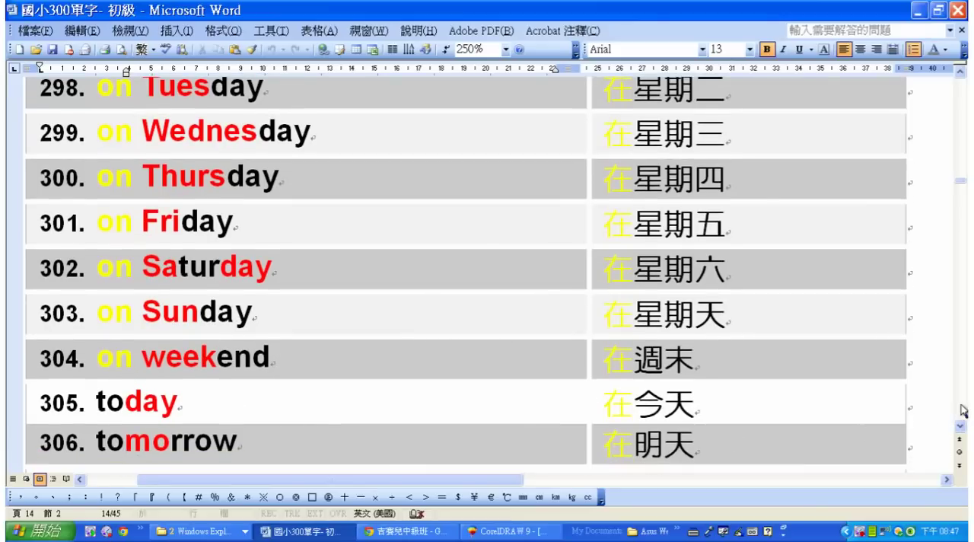
scroll("down", 3)
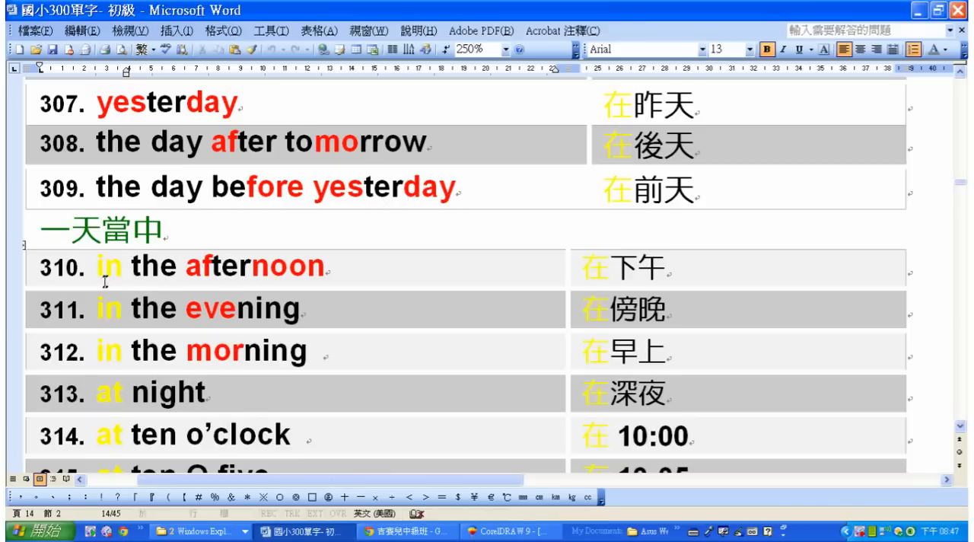
mouse_move(347, 271)
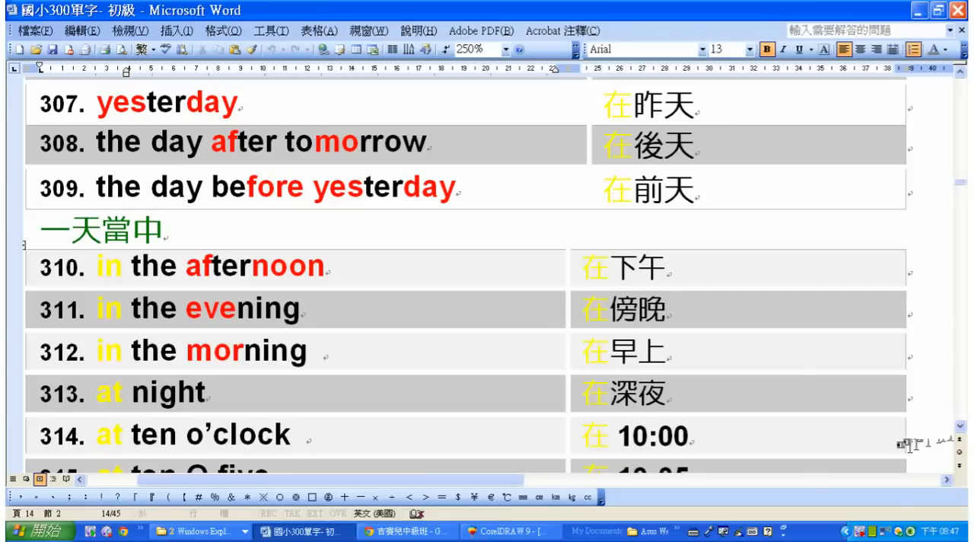
Step: Scroll to the yesterday entries and times-of-day section, entries 308–315 up to 'at ten O five'
scroll("down", 3)
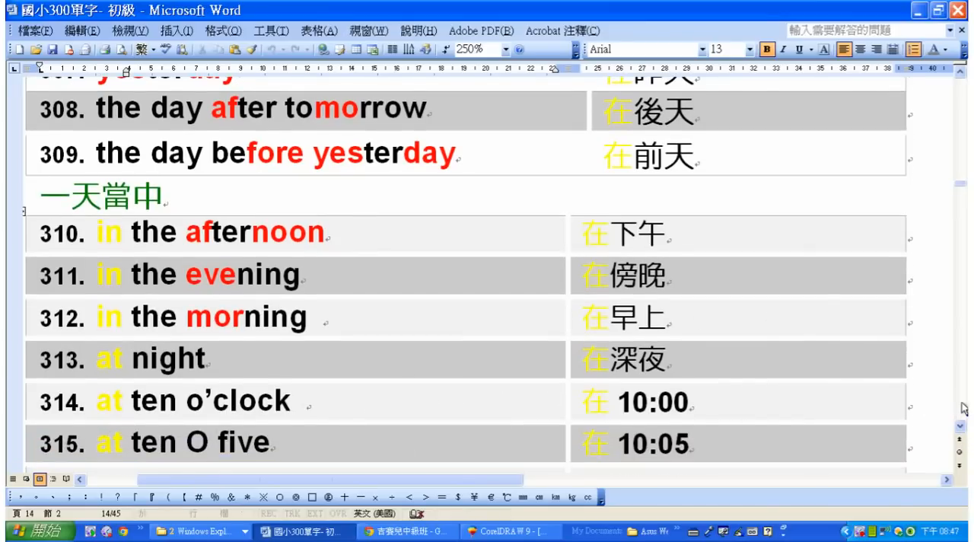
scroll("down", 3)
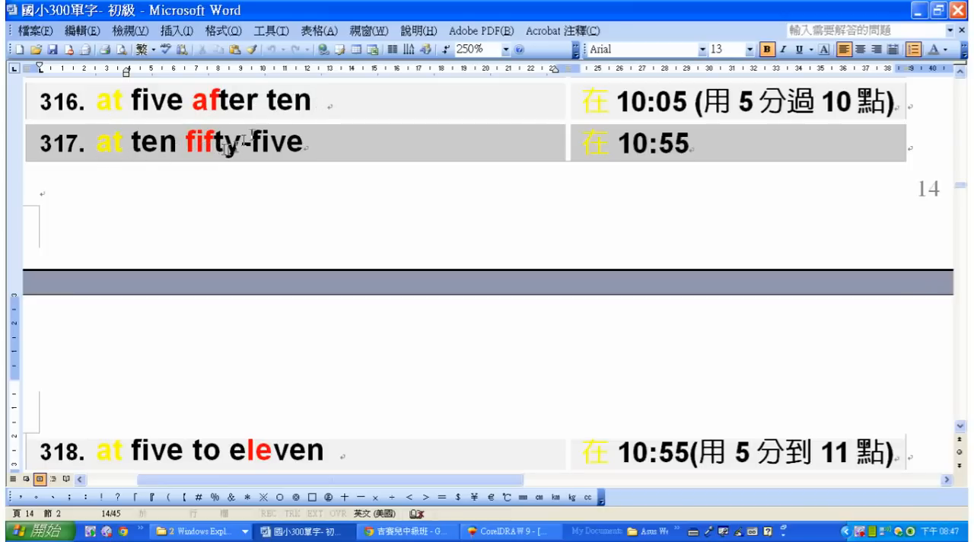
Step: Scroll to clock-time entries 319–326 and place the cursor at the end of entry 324
scroll("down", 3)
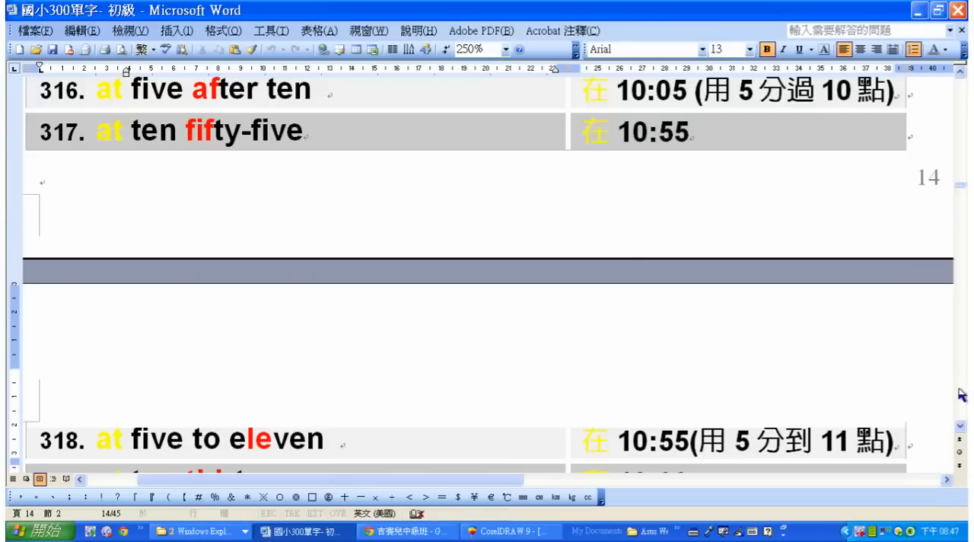
scroll("down", 3)
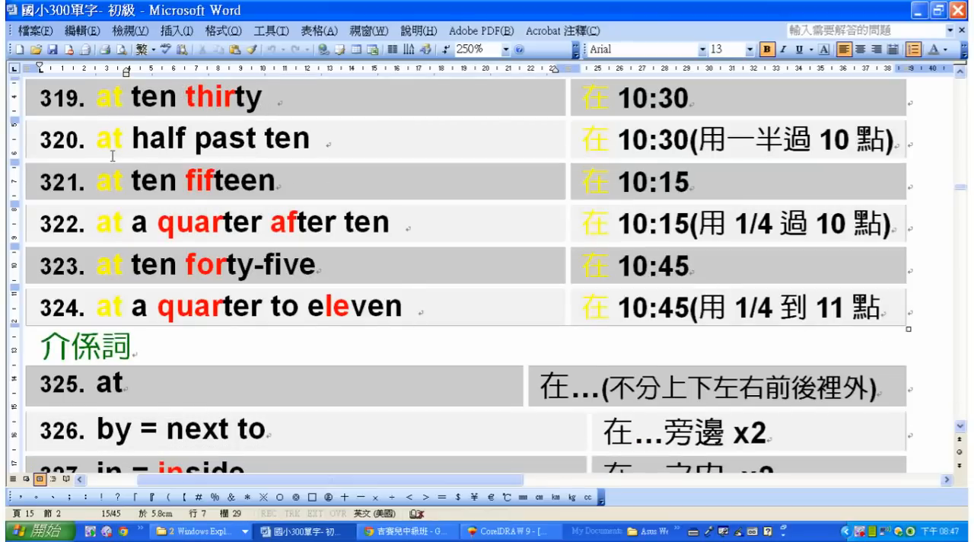
left_click(417, 306)
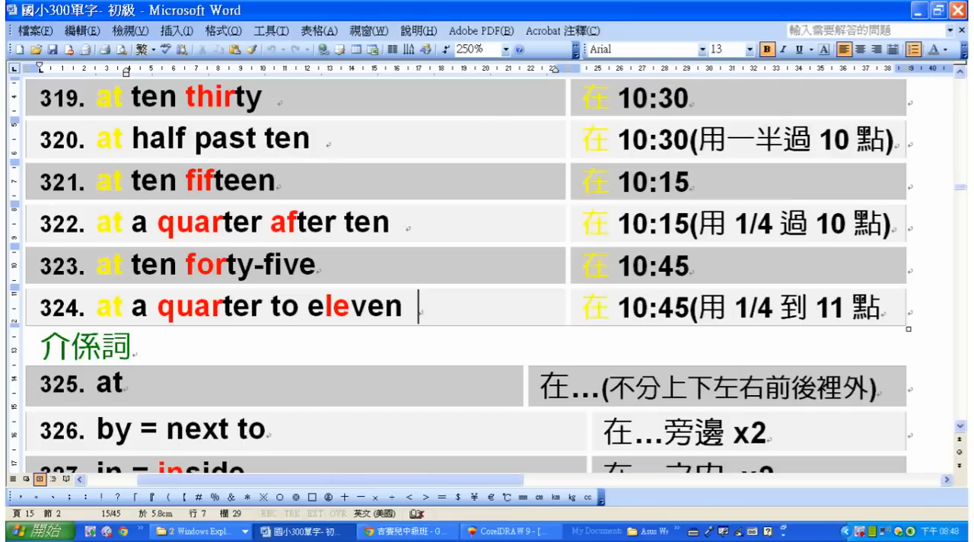
mouse_move(307, 181)
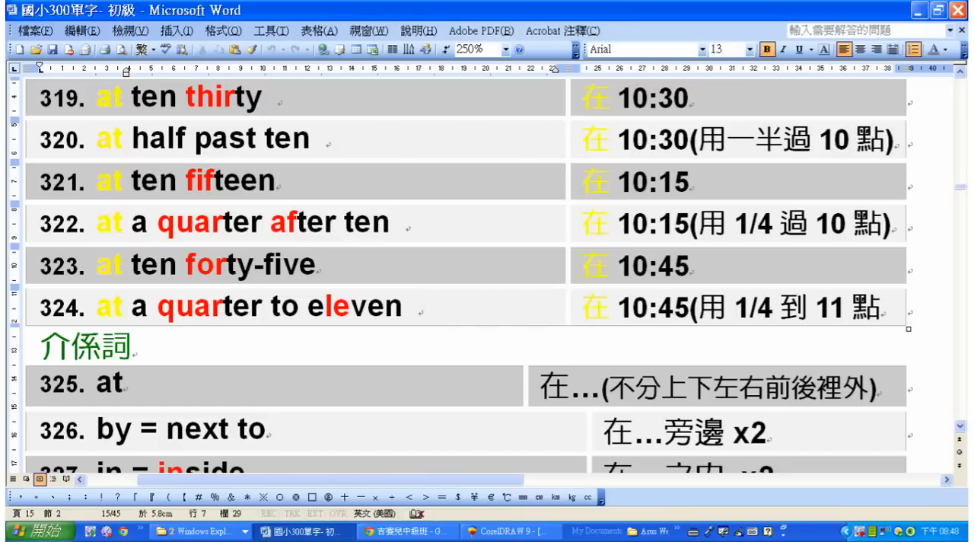
mouse_move(319, 261)
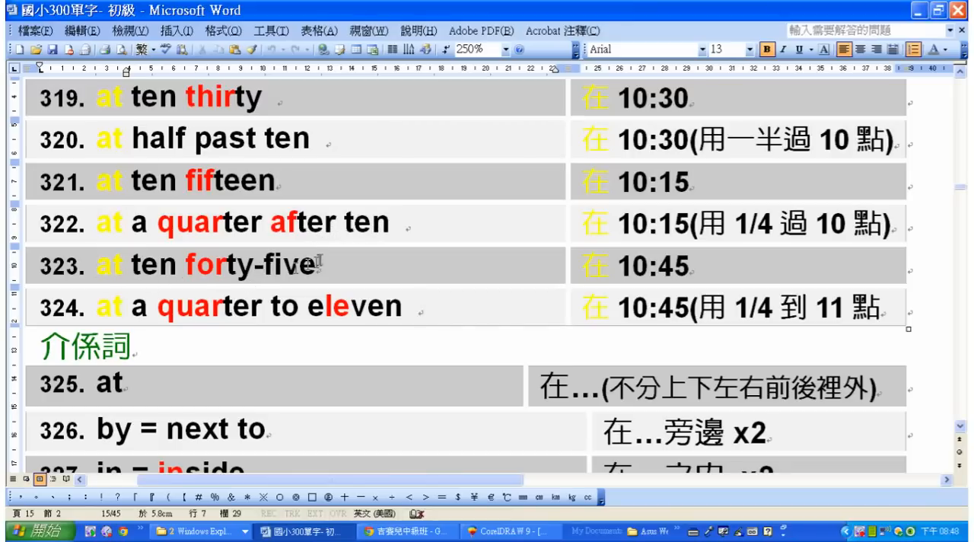